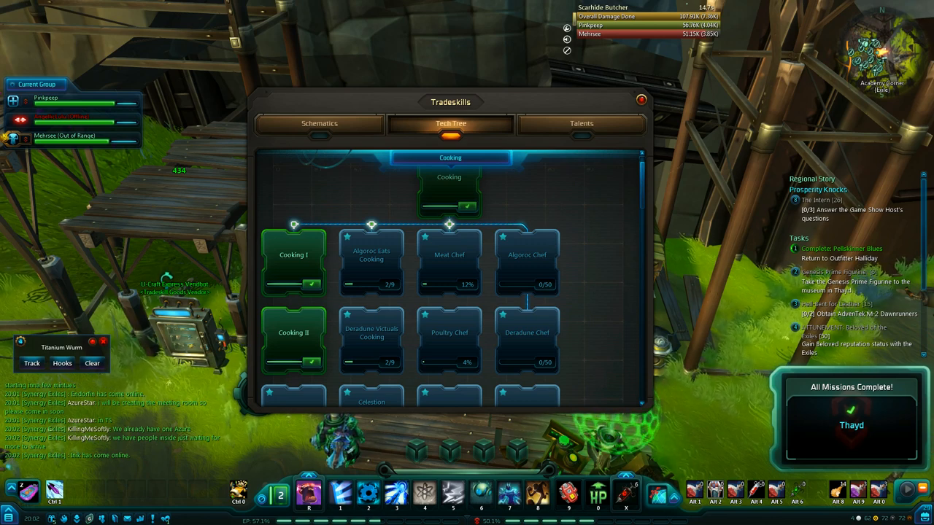
{"action": "mouse_move", "coordinate": [571, 195]}
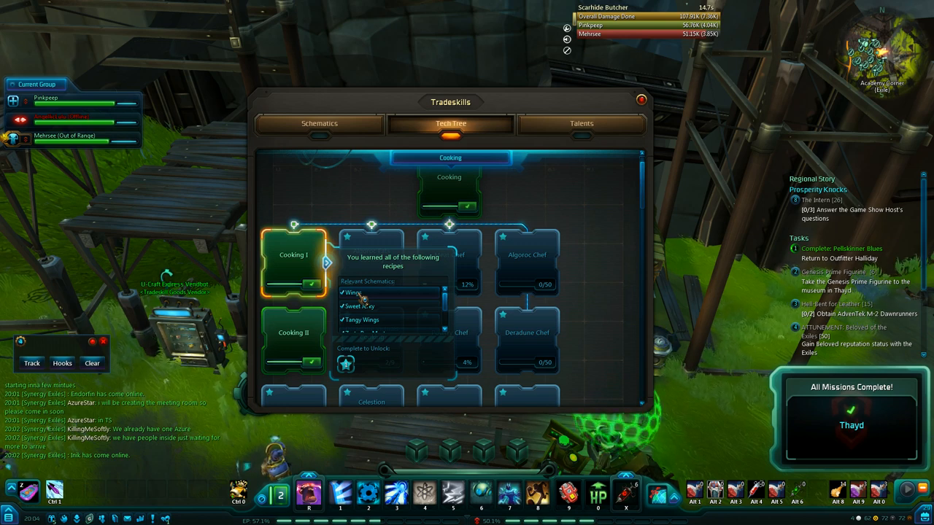
- Select the Wings recipe from the Schematics list after checking the Tech Tree
{"action": "left_click", "coordinate": [318, 123]}
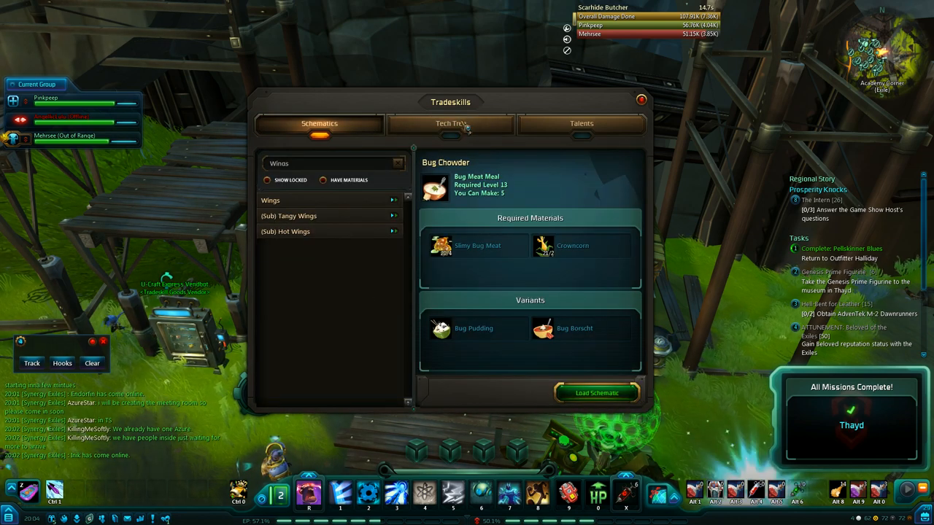
{"action": "left_click", "coordinate": [449, 123]}
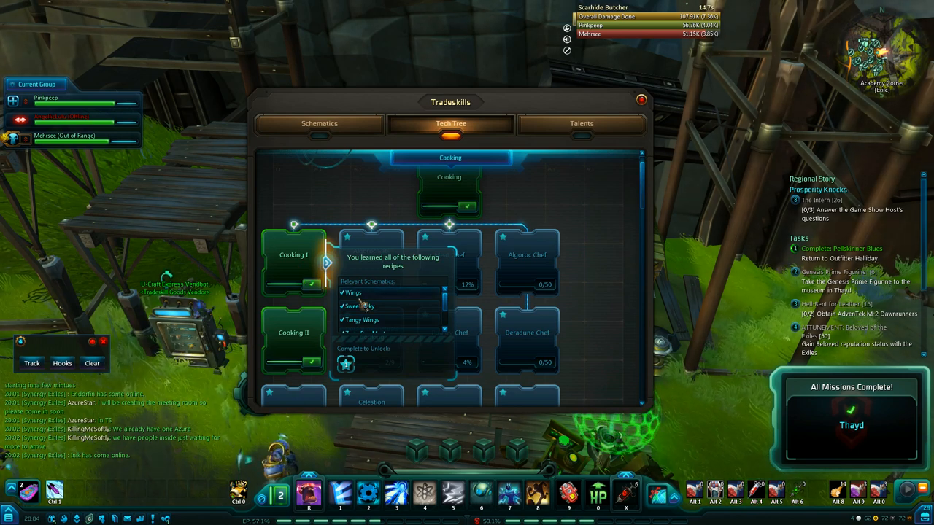
{"action": "left_click", "coordinate": [318, 122]}
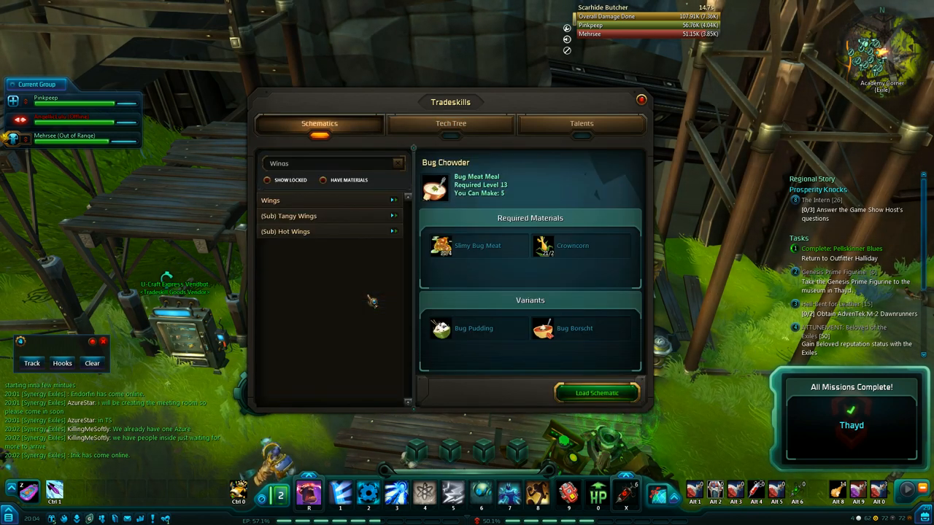
{"action": "left_click", "coordinate": [270, 200]}
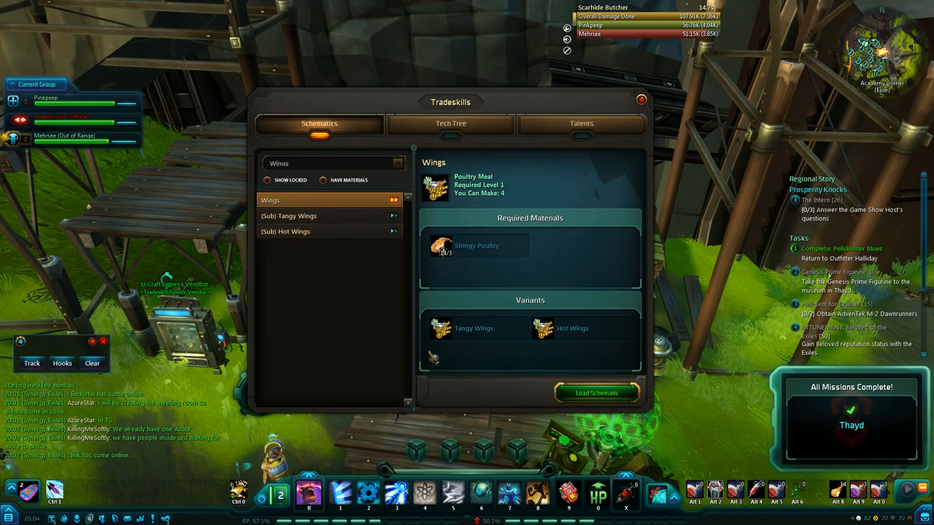
{"action": "mouse_move", "coordinate": [473, 329]}
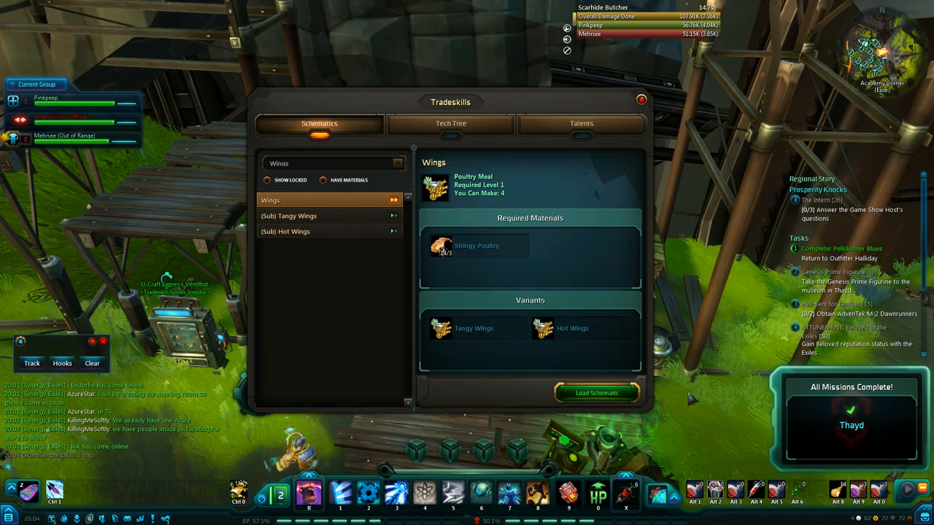
- Load the Wings schematic, abandoning the unfinished Bug Chowder craft when prompted
{"action": "left_click", "coordinate": [595, 392]}
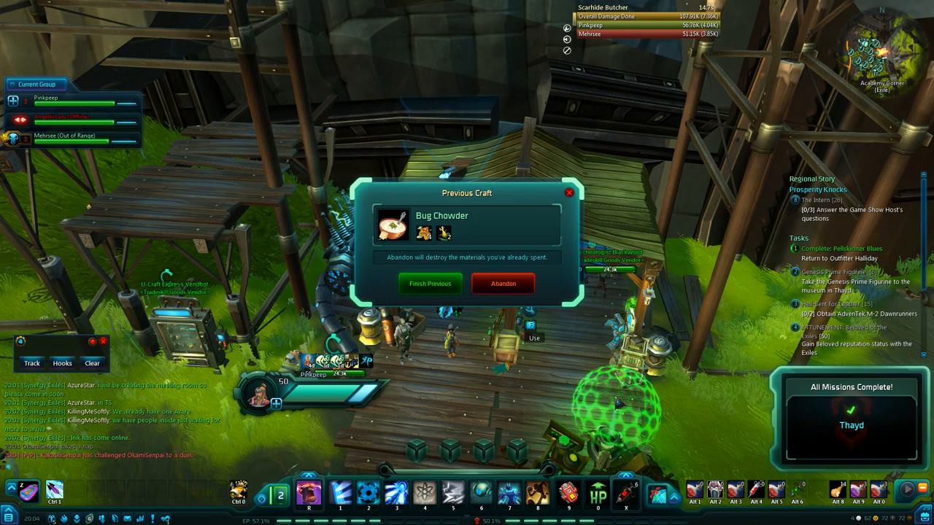
{"action": "mouse_move", "coordinate": [501, 283]}
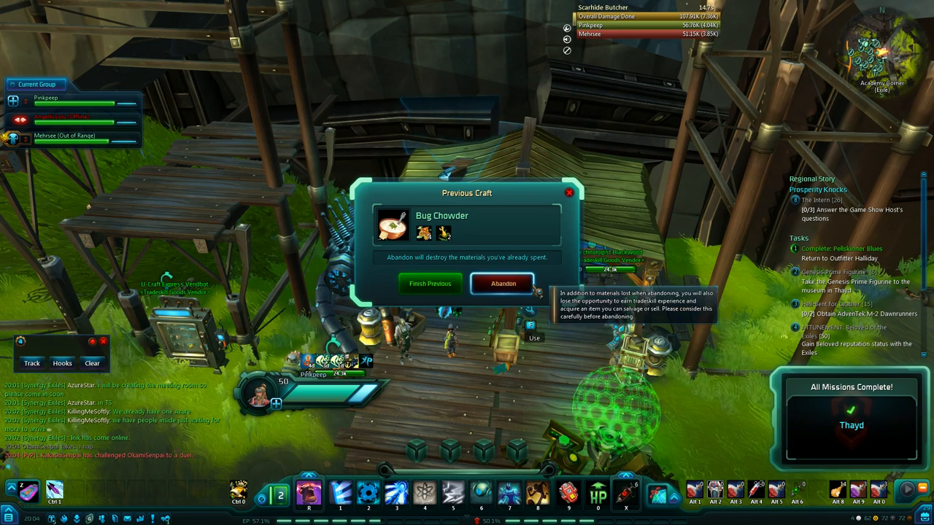
{"action": "left_click", "coordinate": [501, 283]}
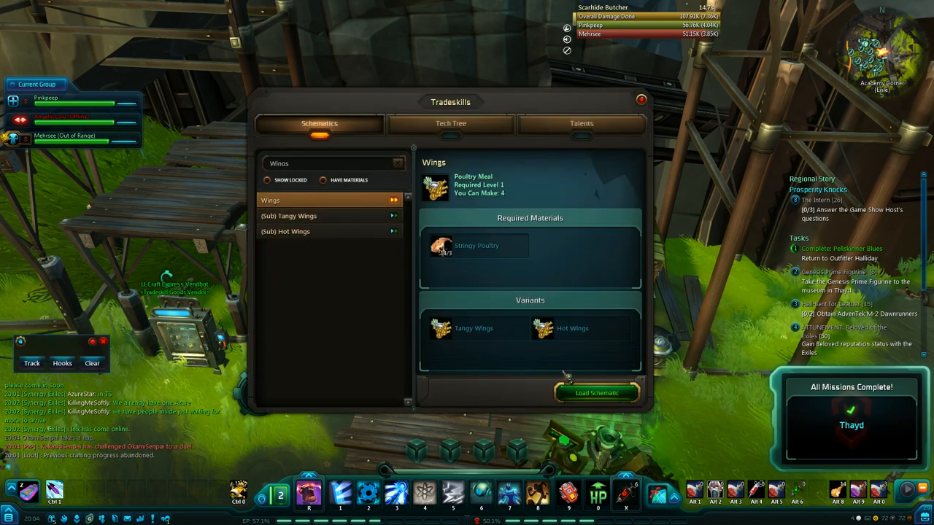
{"action": "left_click", "coordinate": [597, 392]}
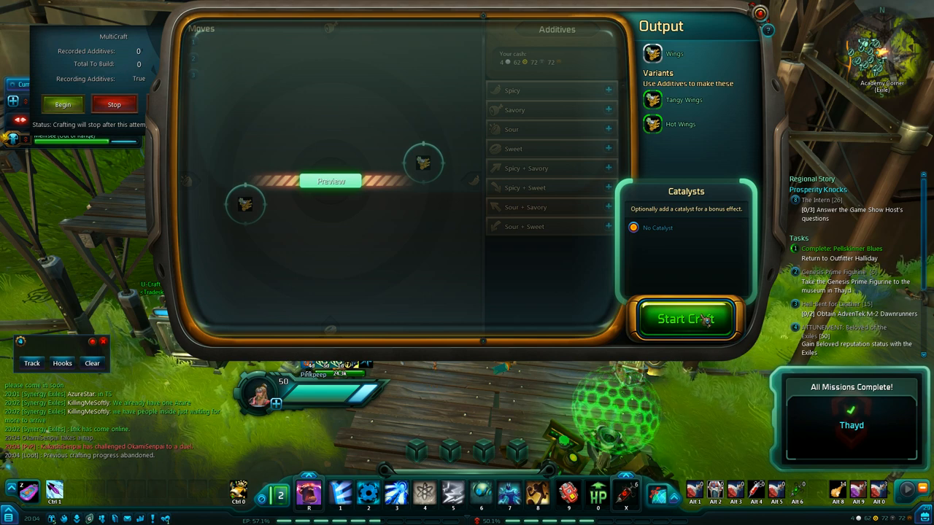
- Start the Wings craft so the spicy additives become available
{"action": "left_click", "coordinate": [684, 318]}
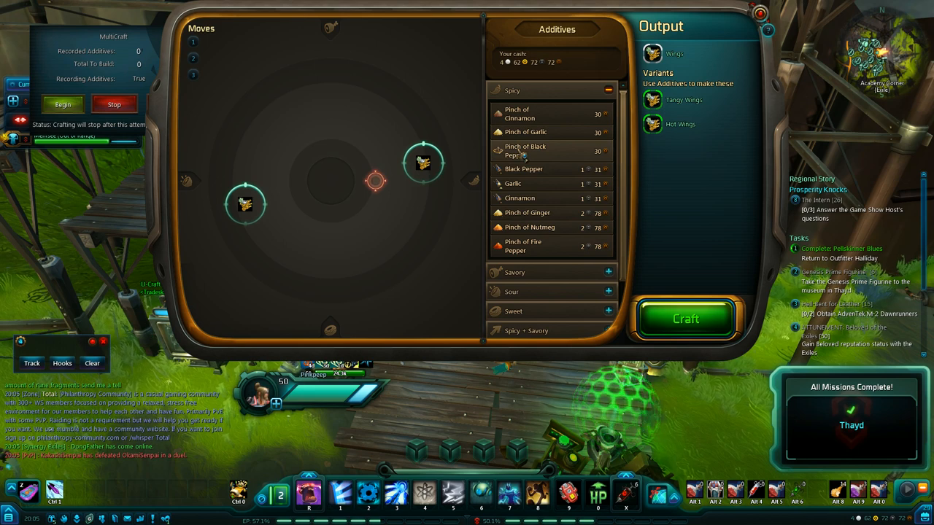
- Add a pinch of black pepper to reach Hot Wings and craft them
{"action": "left_click", "coordinate": [524, 150]}
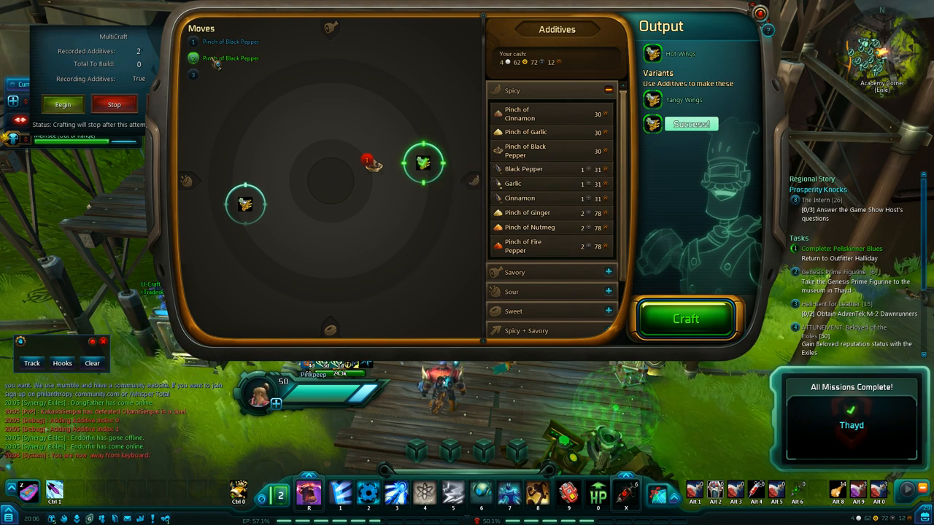
{"action": "left_click", "coordinate": [685, 318]}
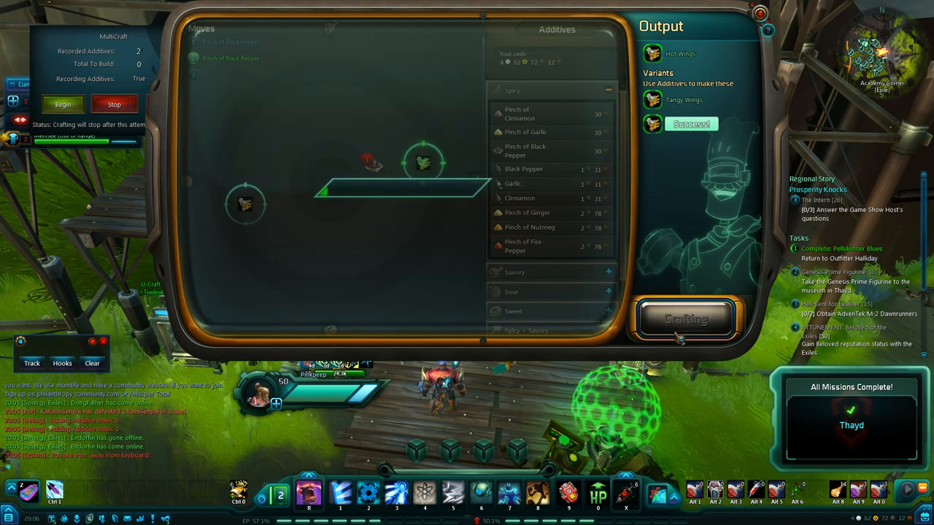
- Run a second Wings attempt with yogurt and citrus juice to craft Tangy Wings
{"action": "left_click", "coordinate": [684, 320]}
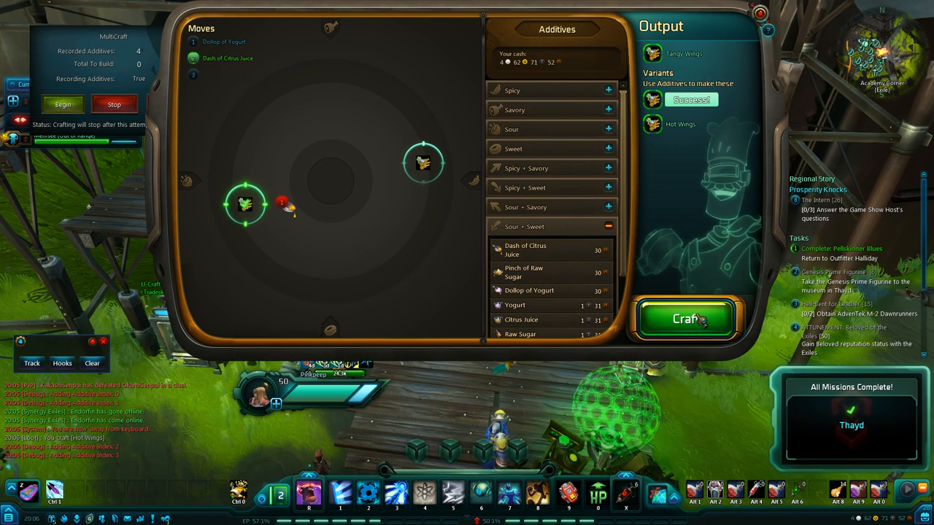
{"action": "left_click", "coordinate": [684, 318]}
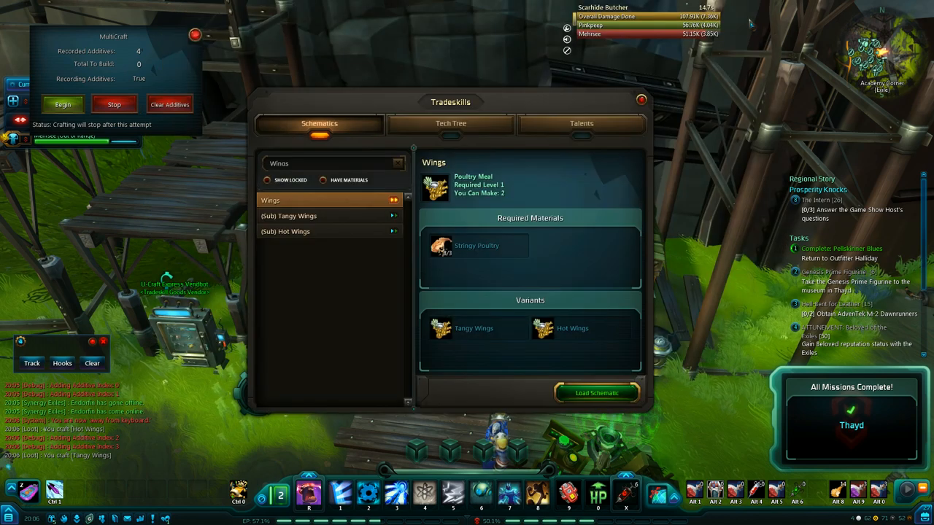
- Check the Tech Tree, then pick Sweet Jerky from the Schematics search results
{"action": "left_click", "coordinate": [450, 123]}
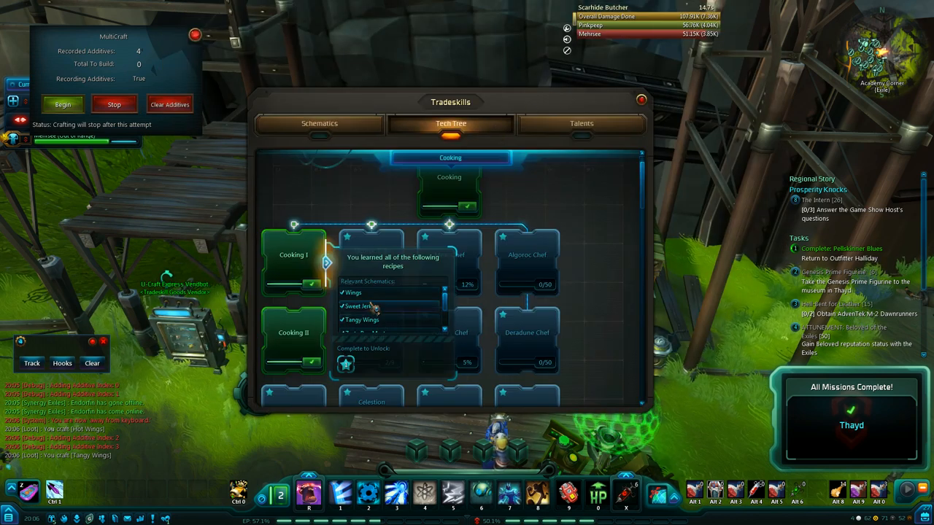
{"action": "left_click", "coordinate": [318, 123]}
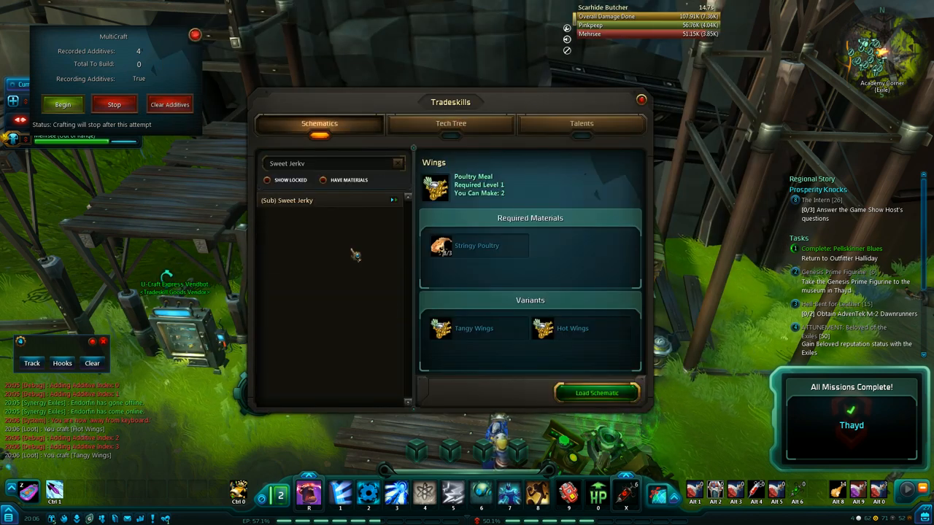
{"action": "left_click", "coordinate": [328, 200]}
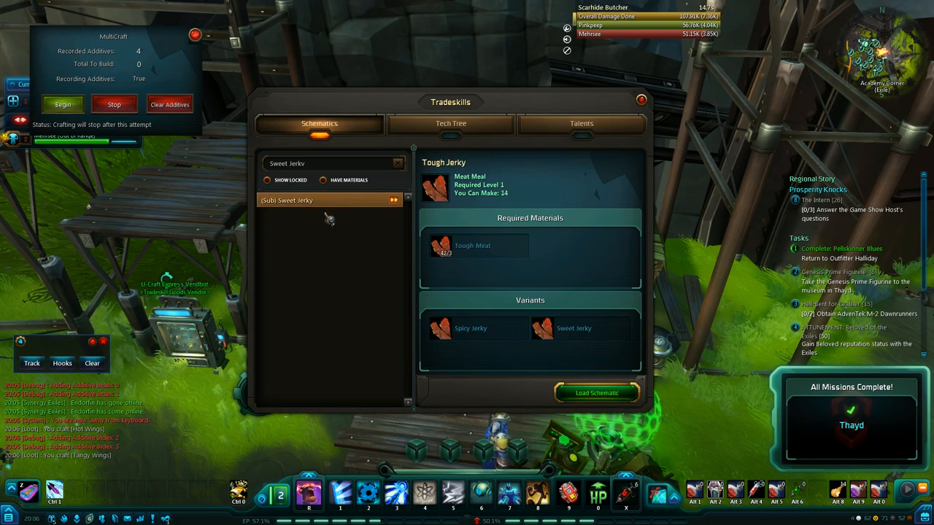
{"action": "mouse_move", "coordinate": [353, 204]}
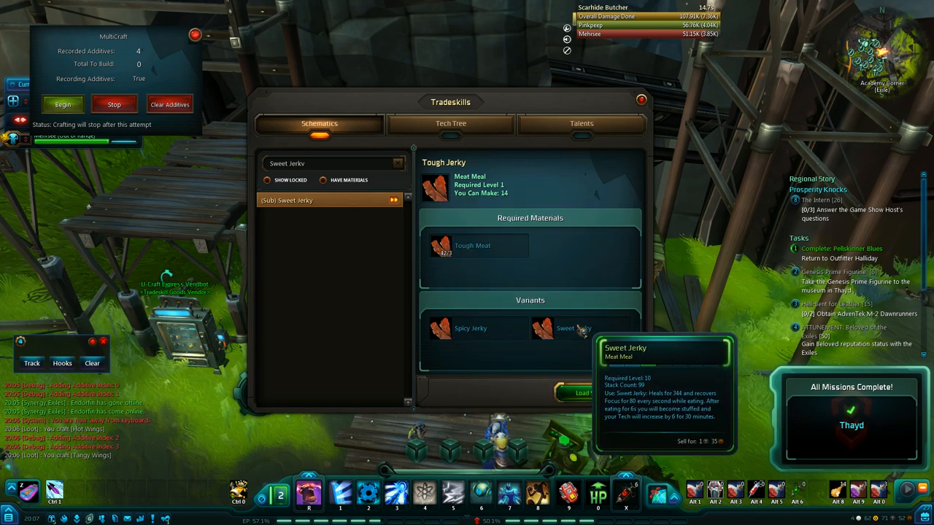
{"action": "mouse_move", "coordinate": [620, 348]}
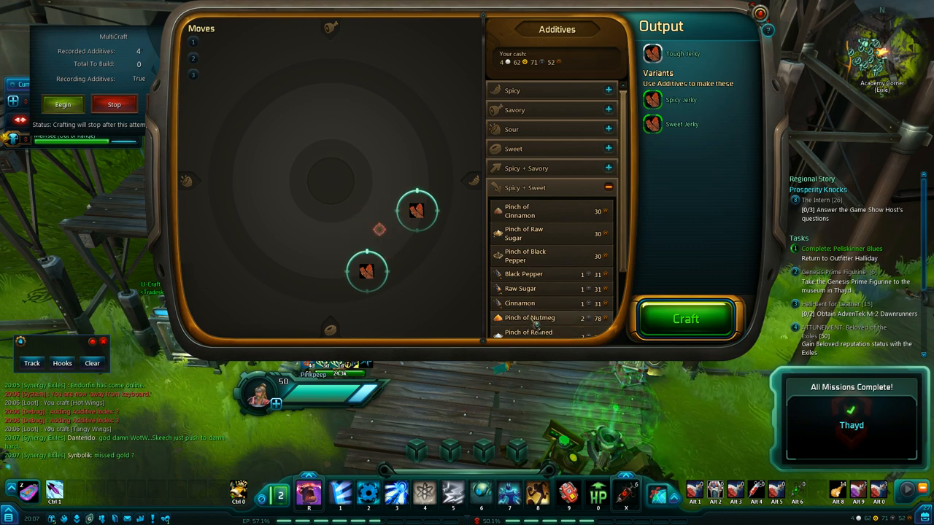
- Craft the Tough Jerky with cinnamon and raw sugar to produce Sweet Jerky
{"action": "scroll", "scroll_direction": "down", "scroll_amount": 3}
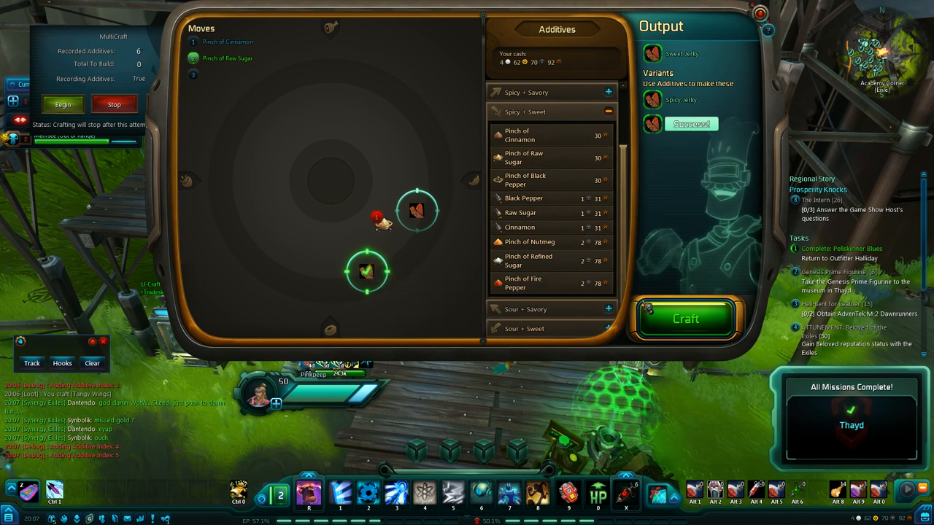
{"action": "left_click", "coordinate": [685, 318]}
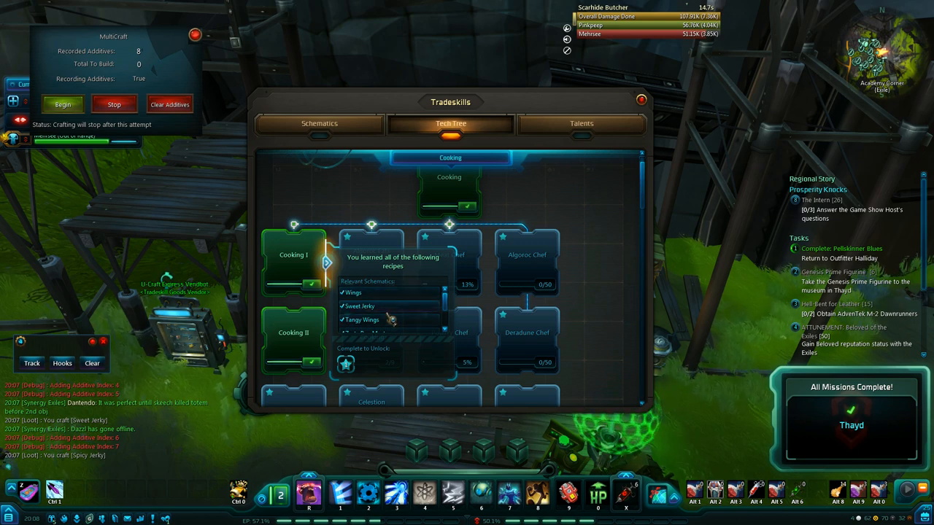
- Load the Fried Bug Meat schematic found via the Zesty Bug Meat search
{"action": "left_click", "coordinate": [318, 123]}
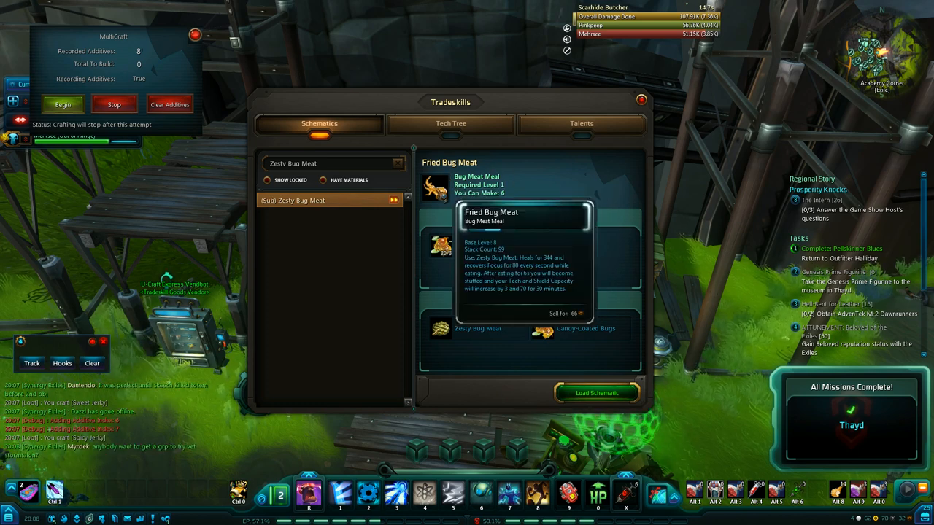
{"action": "mouse_move", "coordinate": [498, 357]}
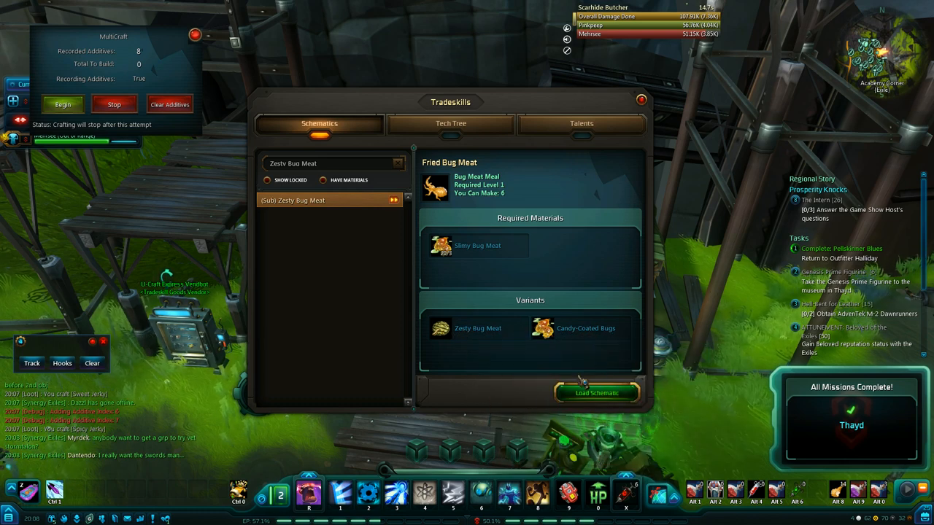
{"action": "left_click", "coordinate": [596, 392]}
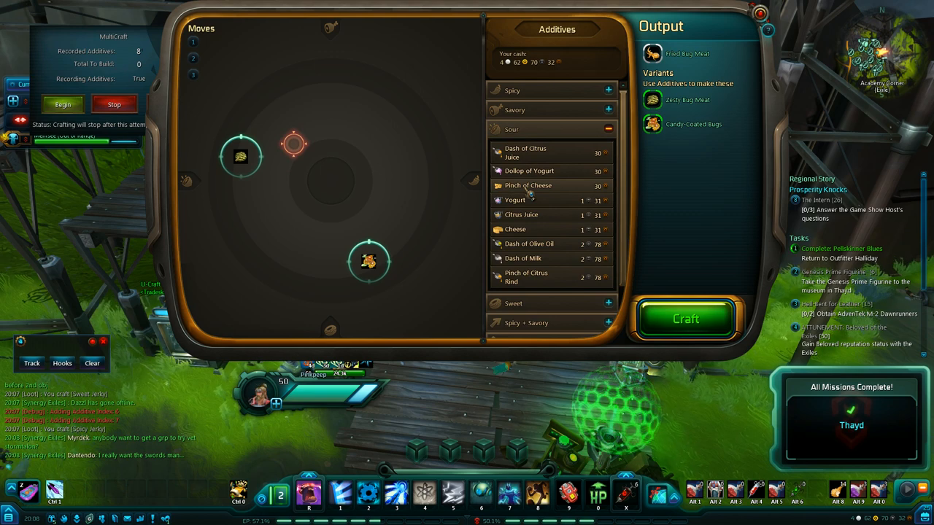
- Add a sour additive and craft the Zesty Bug Meat variant
{"action": "left_click", "coordinate": [528, 185]}
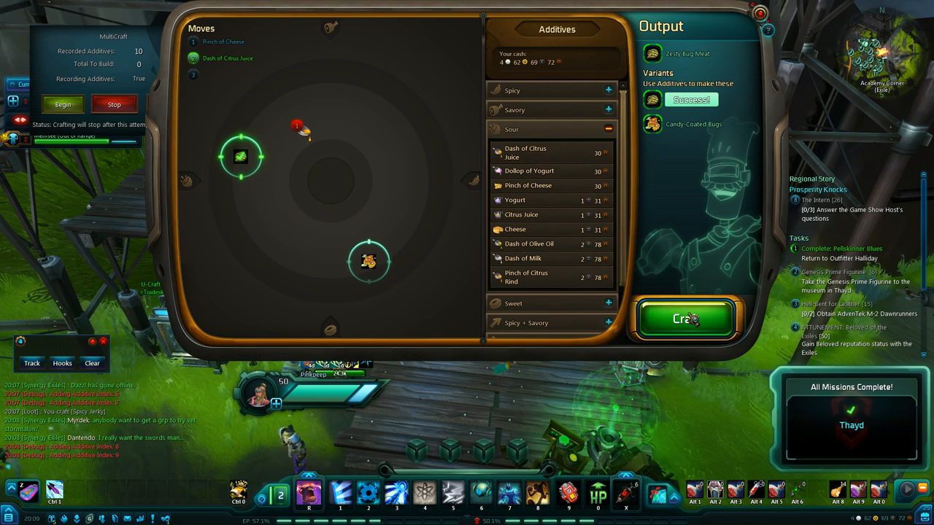
{"action": "left_click", "coordinate": [684, 318]}
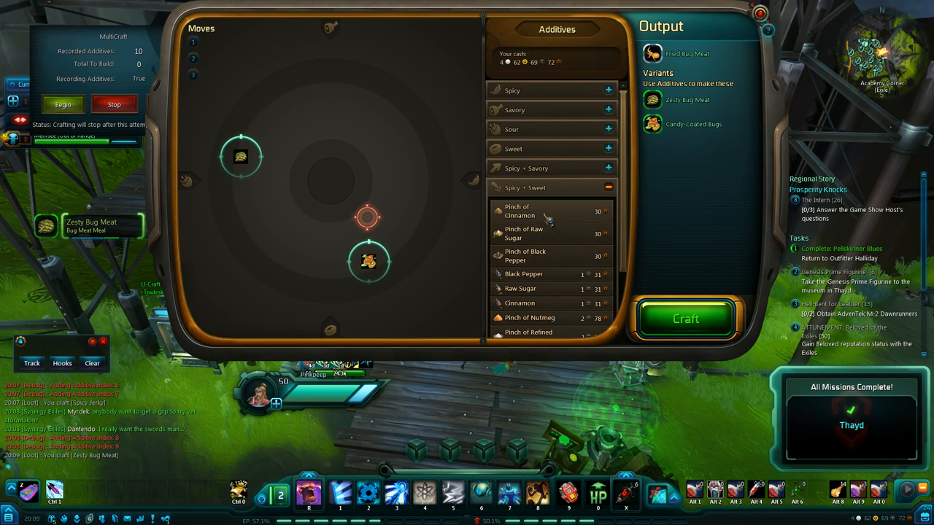
- Add cinnamon and raw sugar and craft Candy-Coated Bugs
{"action": "left_click", "coordinate": [528, 211]}
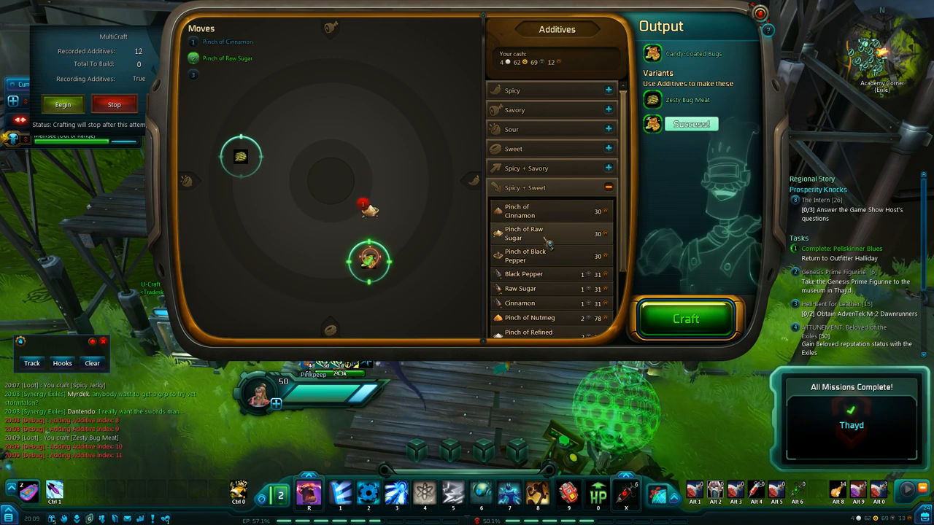
{"action": "left_click", "coordinate": [684, 318]}
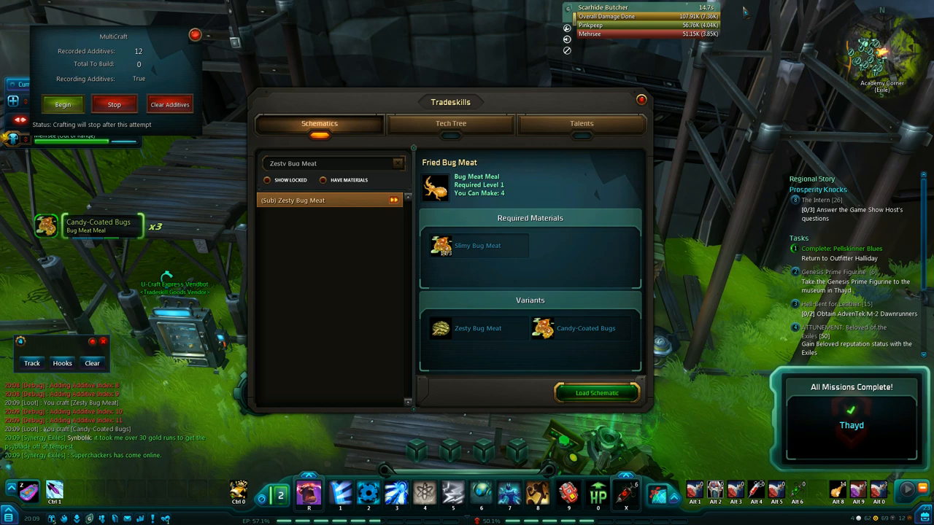
- Load the Grilled Fish Fillet schematic found via the Blackened Fish Fillet search
{"action": "left_click", "coordinate": [449, 122]}
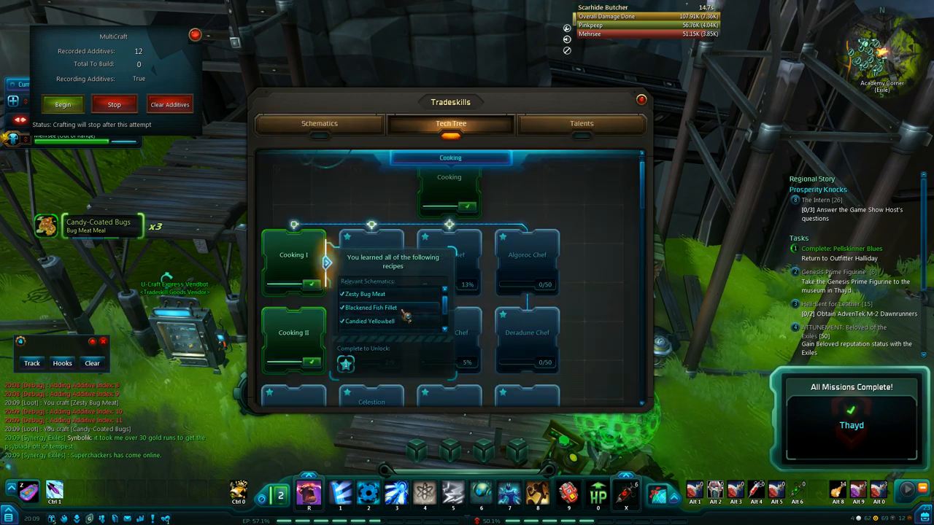
{"action": "left_click", "coordinate": [318, 122]}
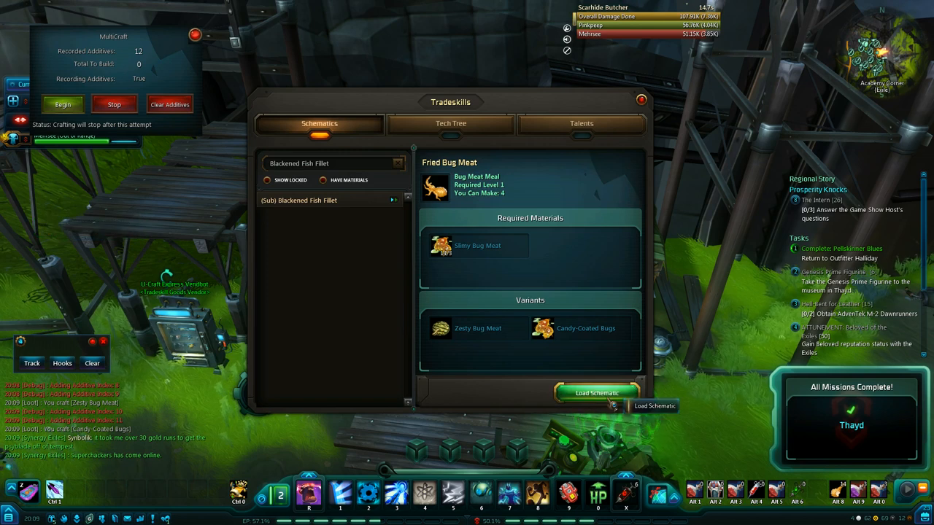
{"action": "left_click", "coordinate": [314, 199]}
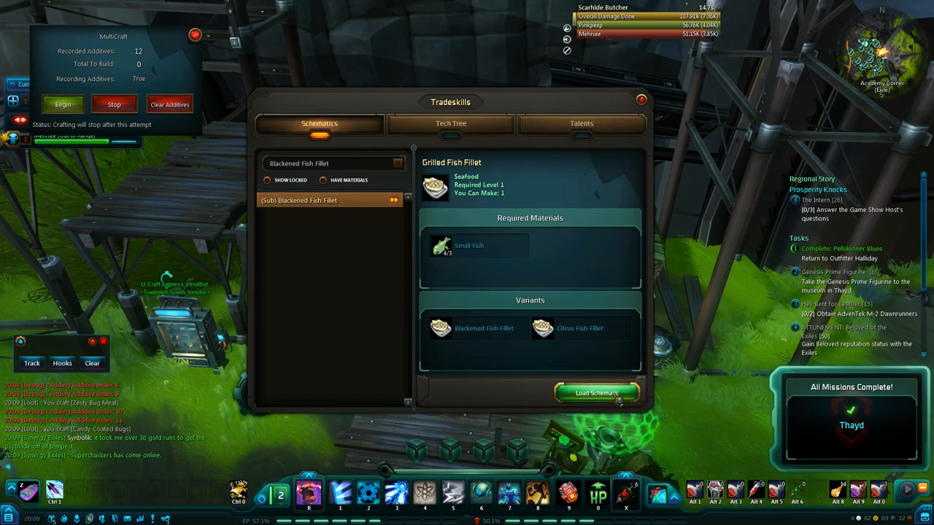
{"action": "left_click", "coordinate": [597, 392]}
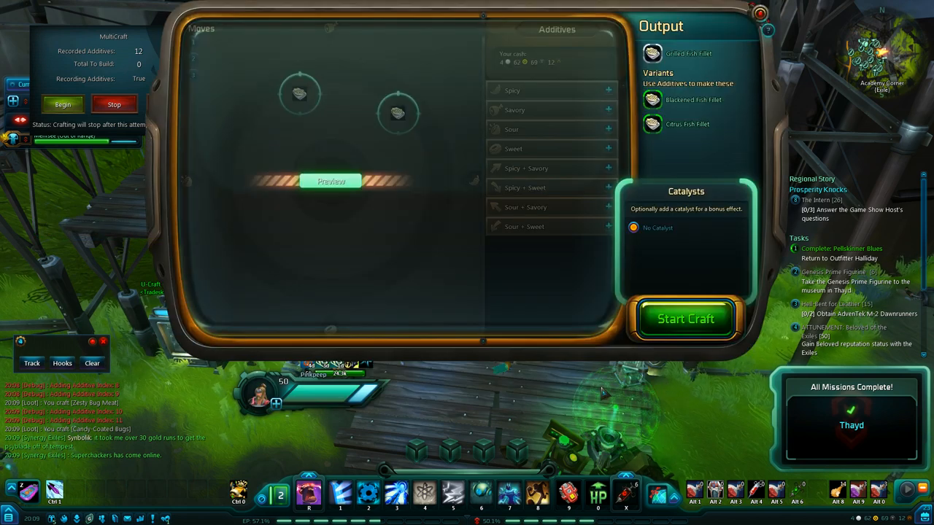
- Craft Citrus Fish Fillet using pinches of cheese and rock salt from Sour + Savory
{"action": "left_click", "coordinate": [684, 318]}
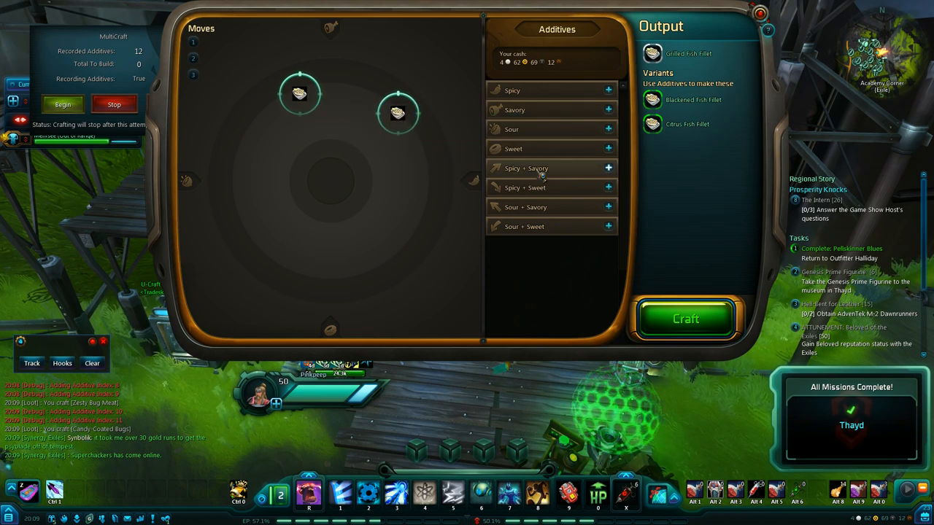
{"action": "left_click", "coordinate": [552, 168]}
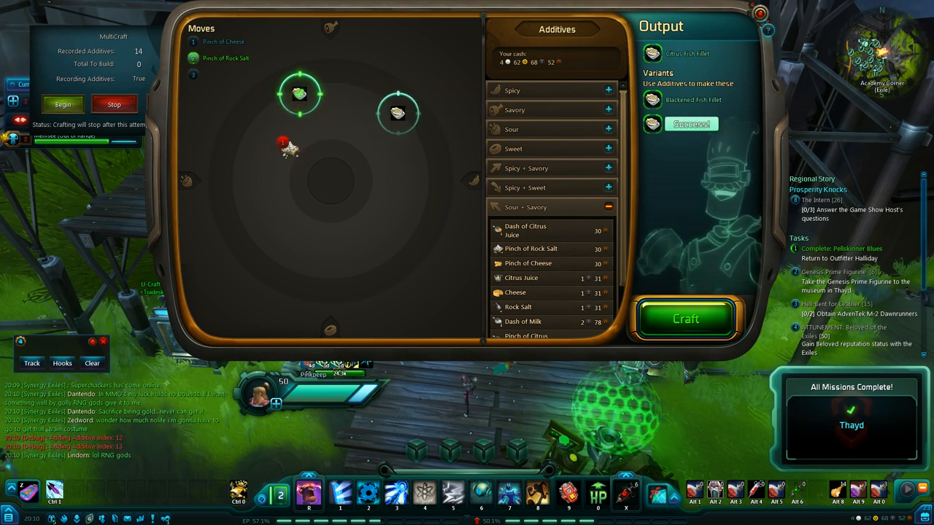
{"action": "left_click", "coordinate": [685, 318]}
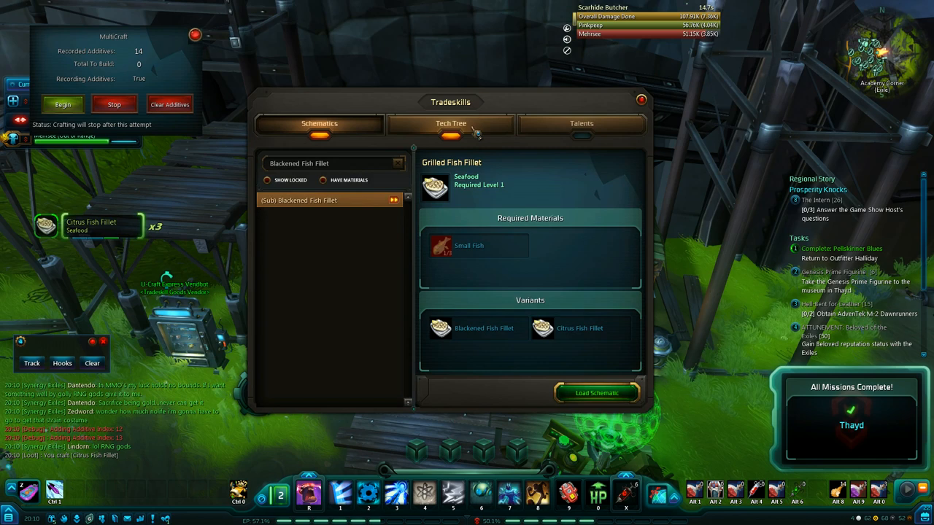
- Review learned recipes in the Tech Tree, then return to Schematics for Grilled Yellowbell
{"action": "left_click", "coordinate": [449, 123]}
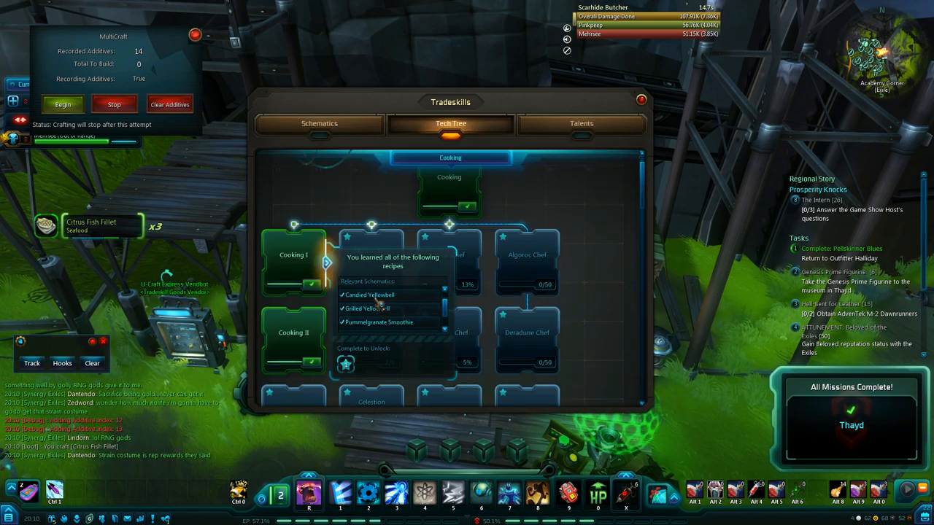
{"action": "left_click", "coordinate": [318, 123]}
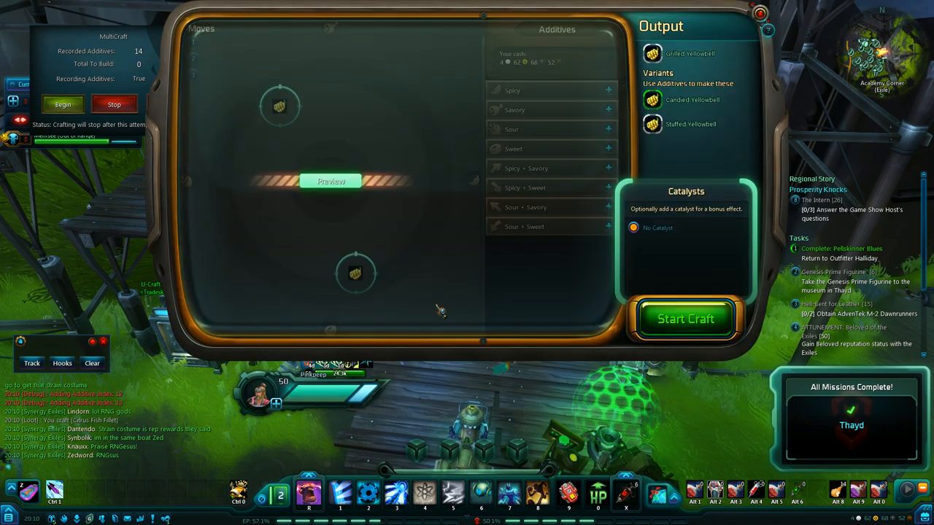
- Craft the Stuffed Yellowbell variant using Pinches of Cheese from the sour and savory additives
{"action": "left_click", "coordinate": [684, 318]}
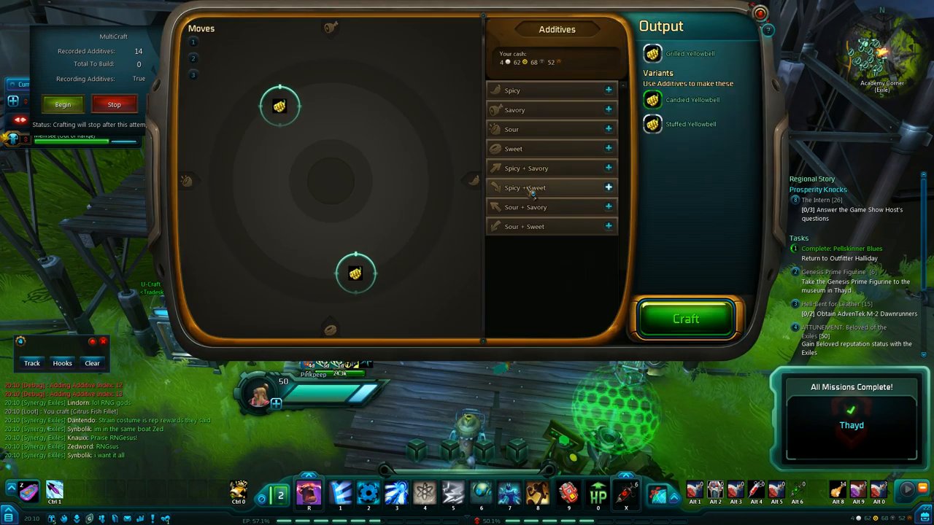
{"action": "left_click", "coordinate": [551, 207]}
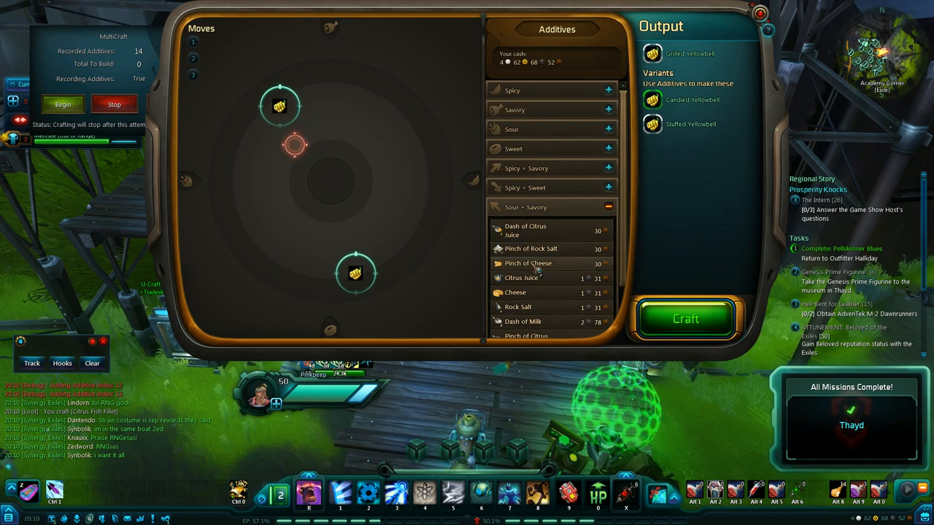
{"action": "left_click", "coordinate": [528, 263]}
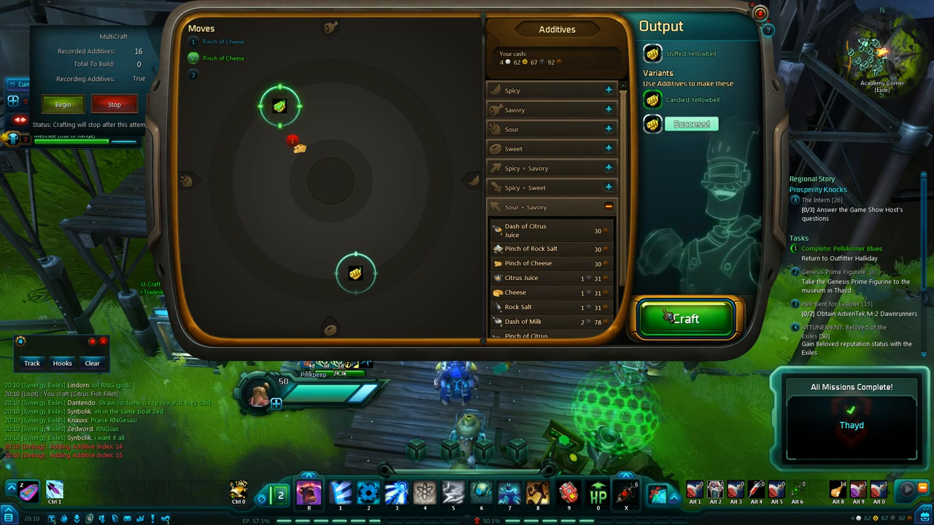
{"action": "left_click", "coordinate": [684, 318]}
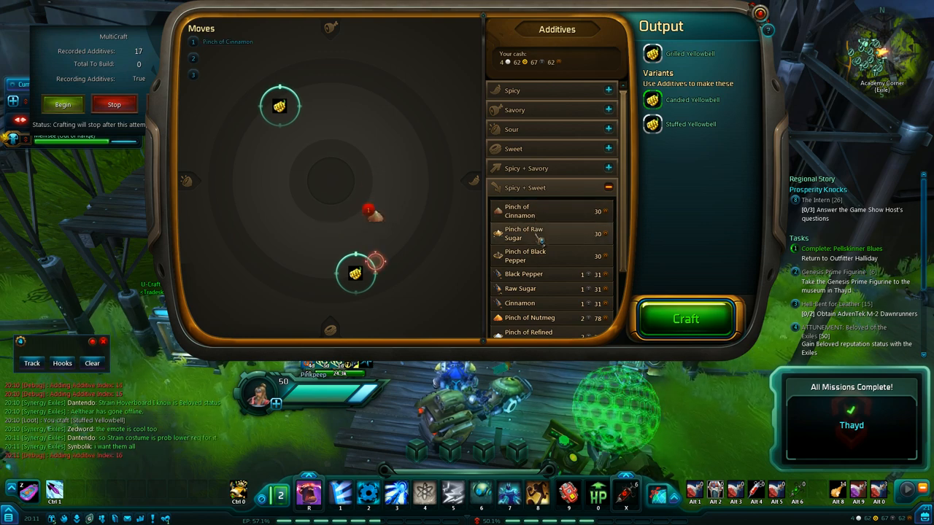
- Craft the Candied Yellowbell variant with cinnamon and raw sugar
{"action": "left_click", "coordinate": [524, 233]}
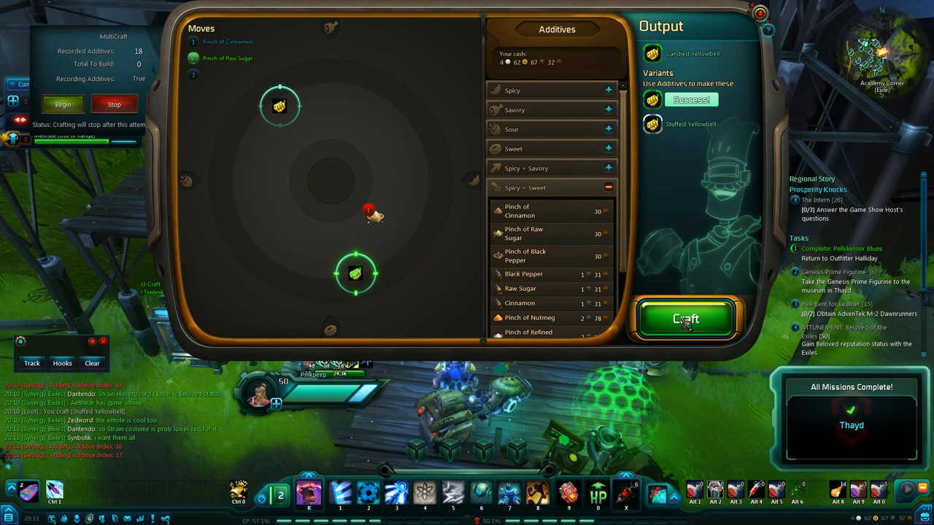
{"action": "left_click", "coordinate": [686, 318]}
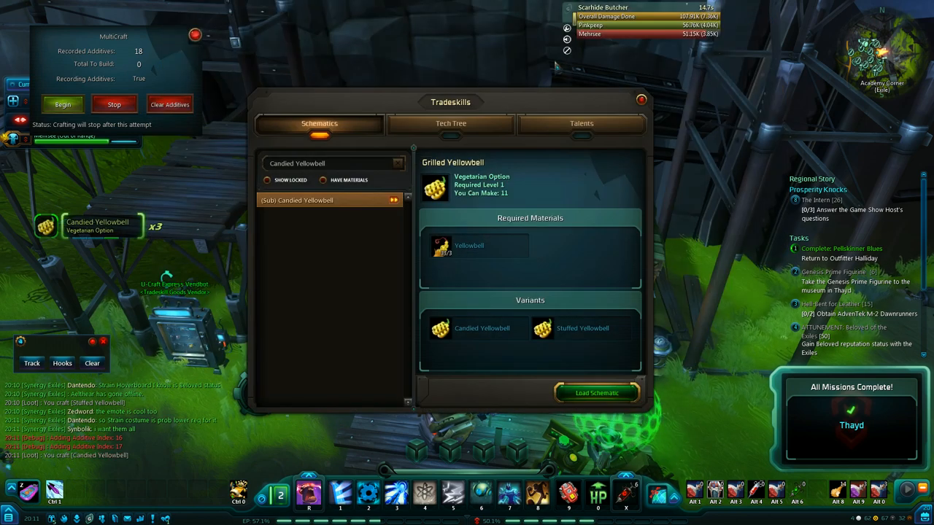
- After checking the Tech Tree, load the Pummelgranate Punch schematic from the Pummelgranate Smoothie search result
{"action": "left_click", "coordinate": [449, 122]}
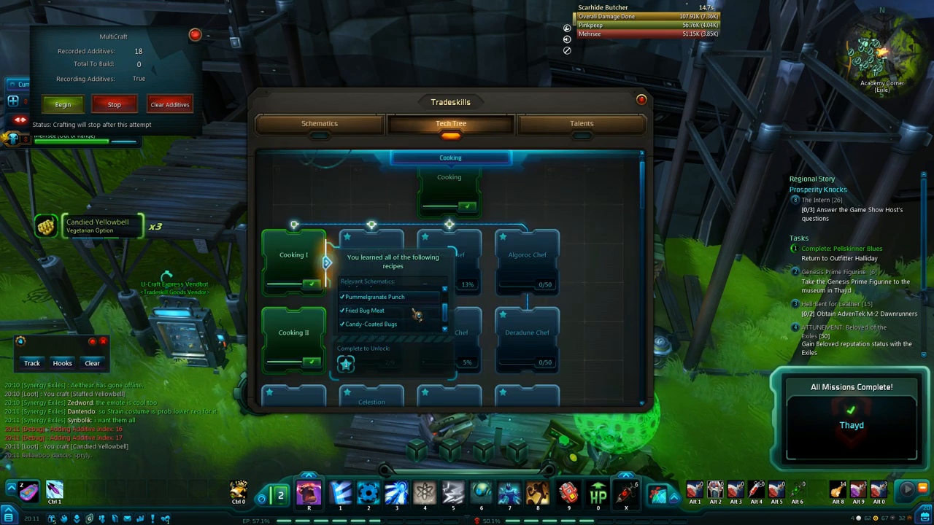
{"action": "left_click", "coordinate": [318, 123]}
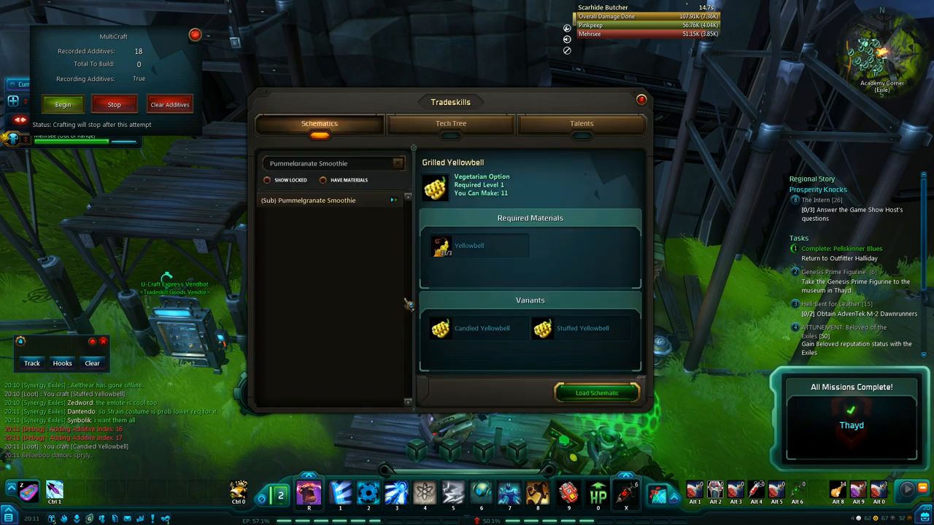
{"action": "left_click", "coordinate": [314, 200]}
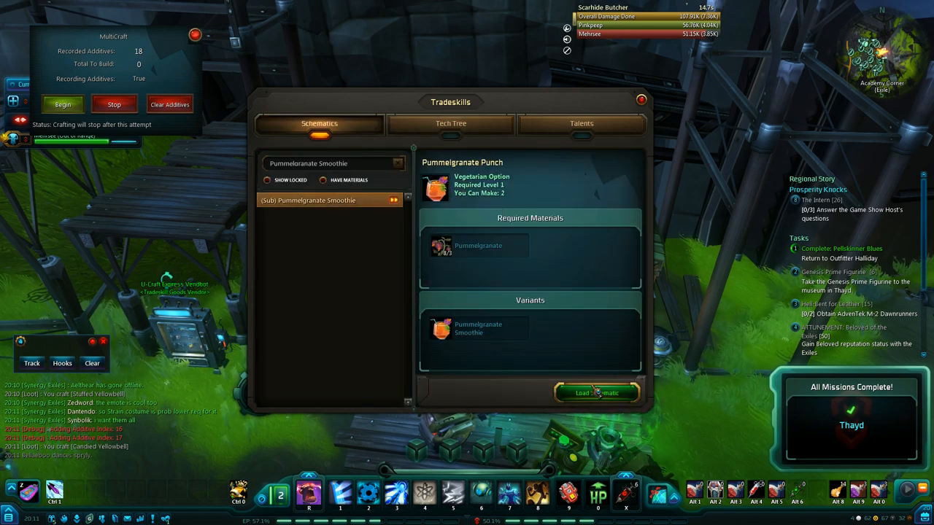
{"action": "left_click", "coordinate": [597, 392]}
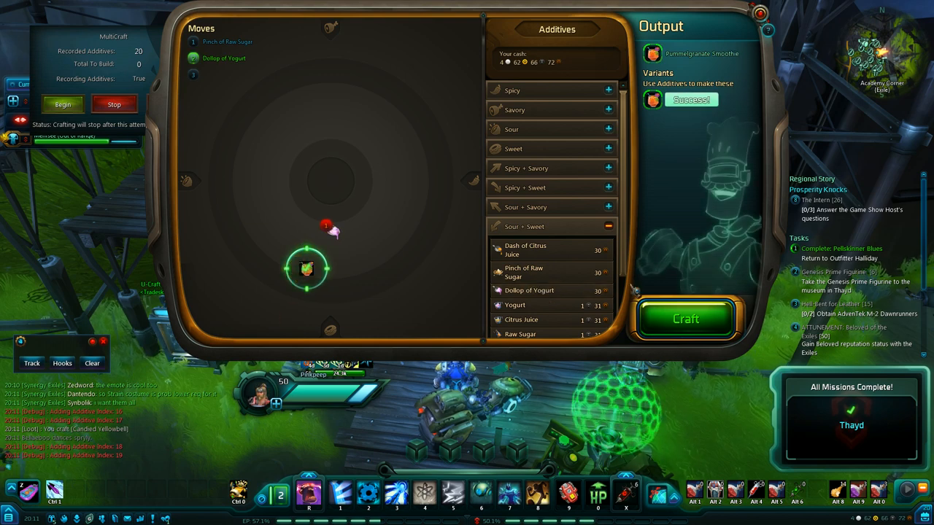
- Craft the Pummelgranate Smoothie with raw sugar and yogurt, then review Cooking I learned recipes
{"action": "left_click", "coordinate": [685, 318]}
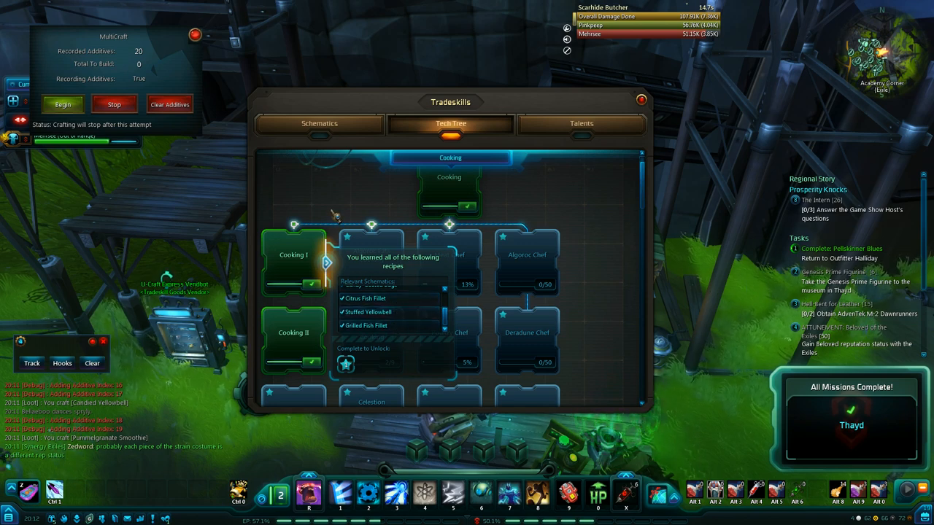
{"action": "left_click", "coordinate": [292, 253]}
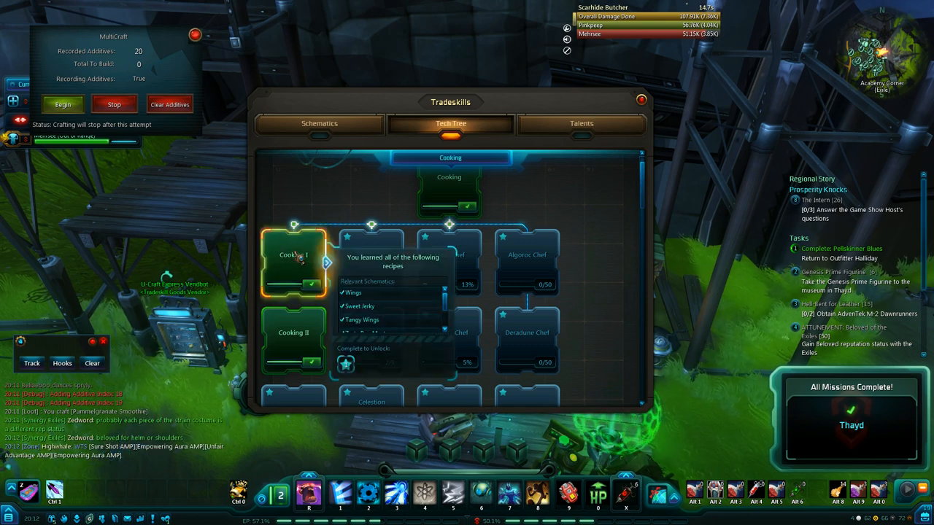